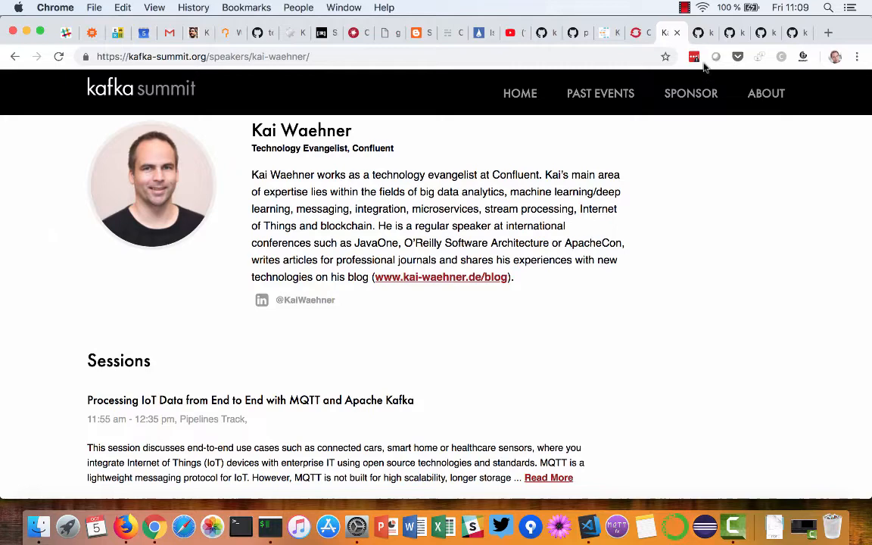
Switch to the kafka-connect-iot-mqtt-connector-example repo and read the README down to Kafka Connect Configuration
click(696, 32)
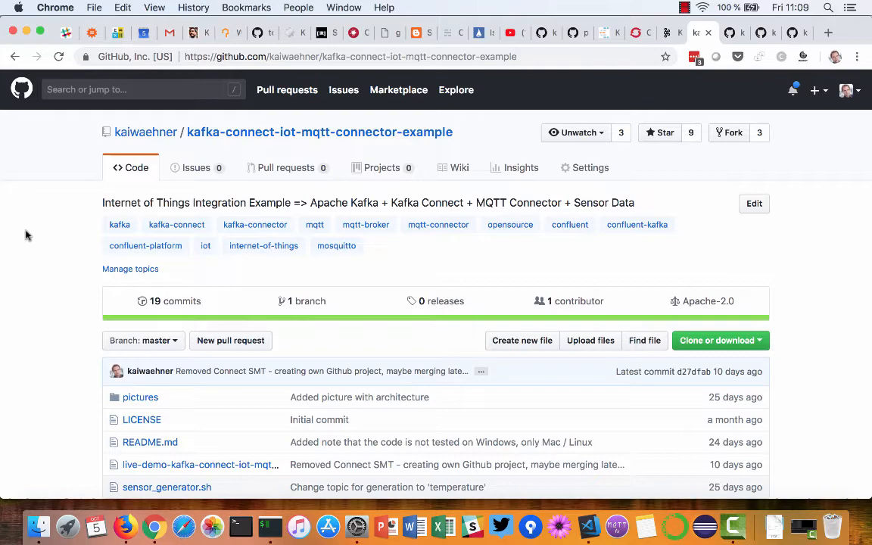
scroll(down, 3)
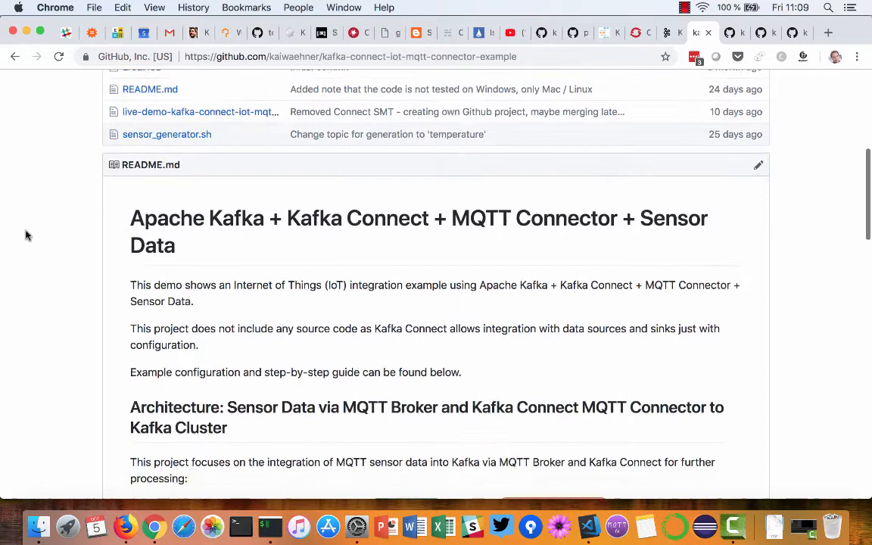
scroll(down, 3)
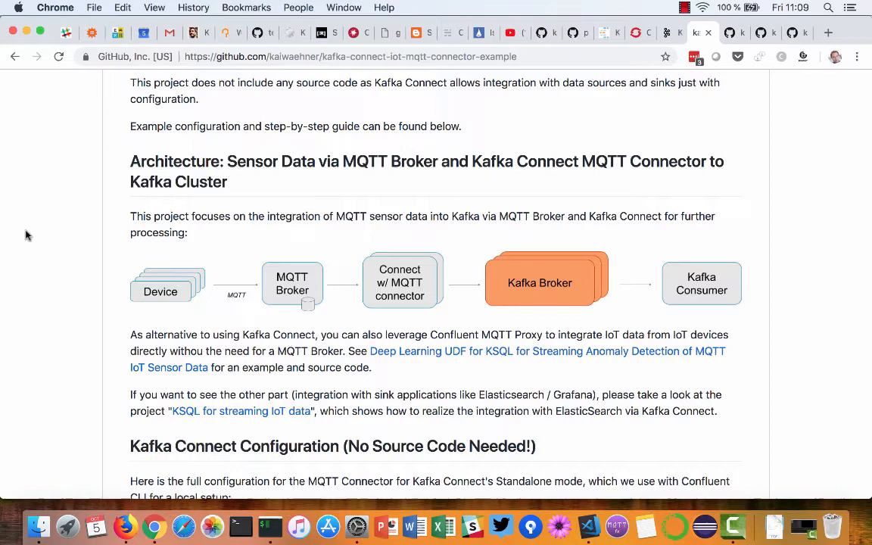
scroll(down, 3)
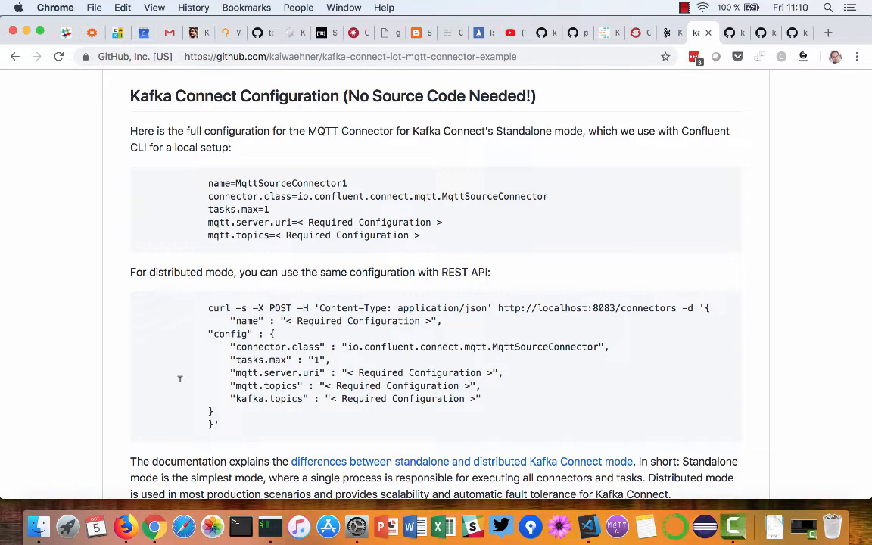
mouse_move(189, 342)
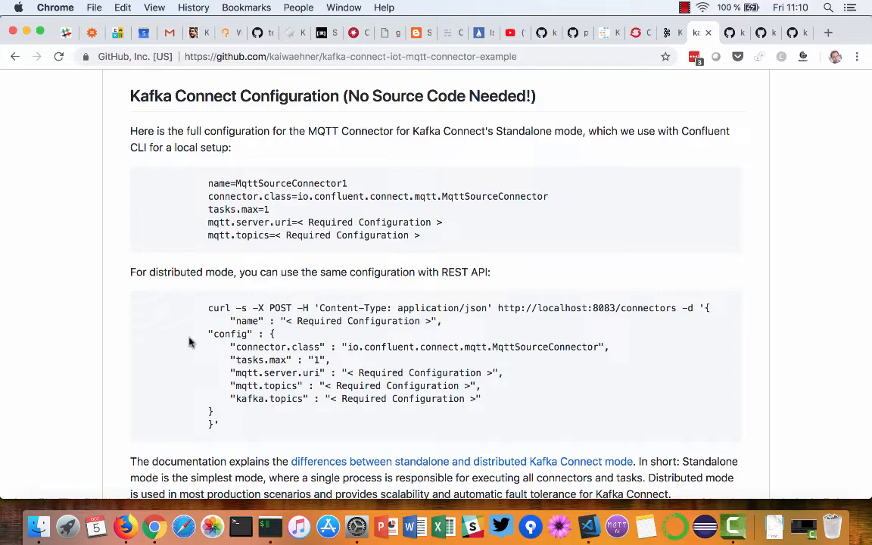
scroll(down, 3)
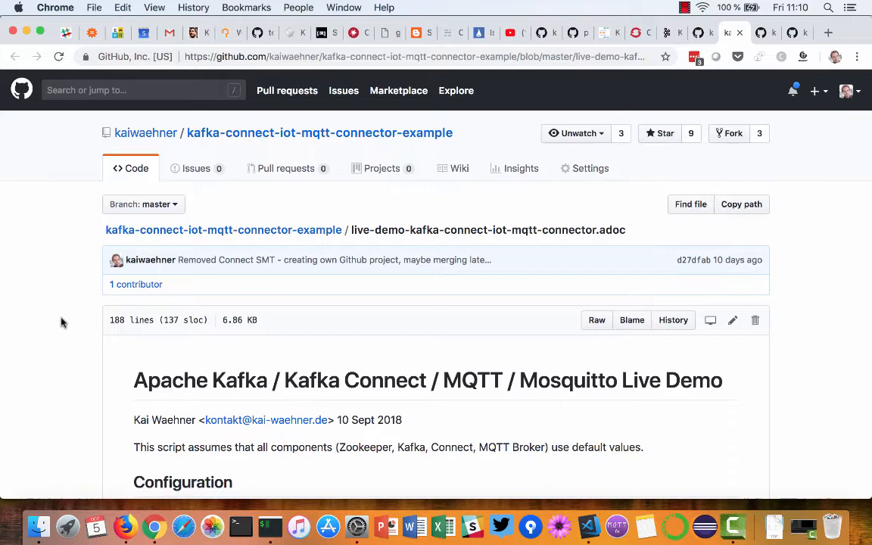
Read the live-demo adoc guide down to its Configuration section
scroll(down, 3)
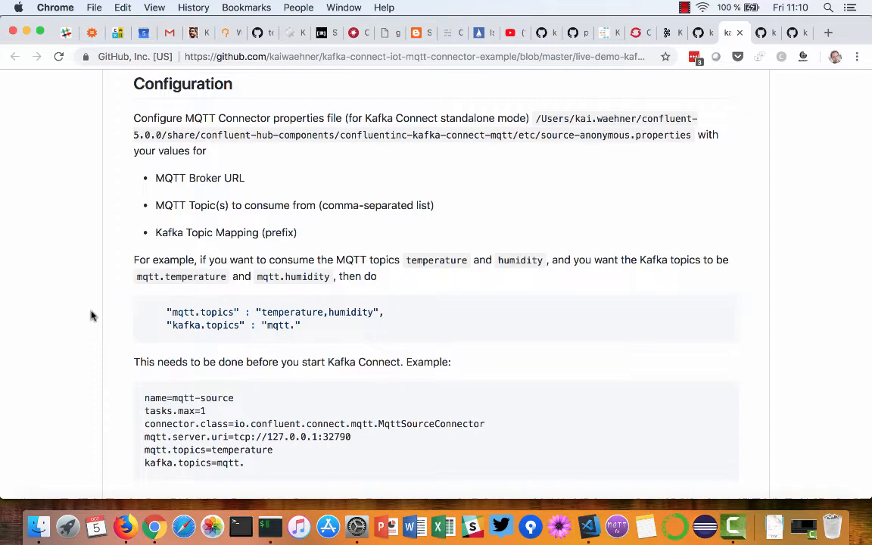
scroll(down, 3)
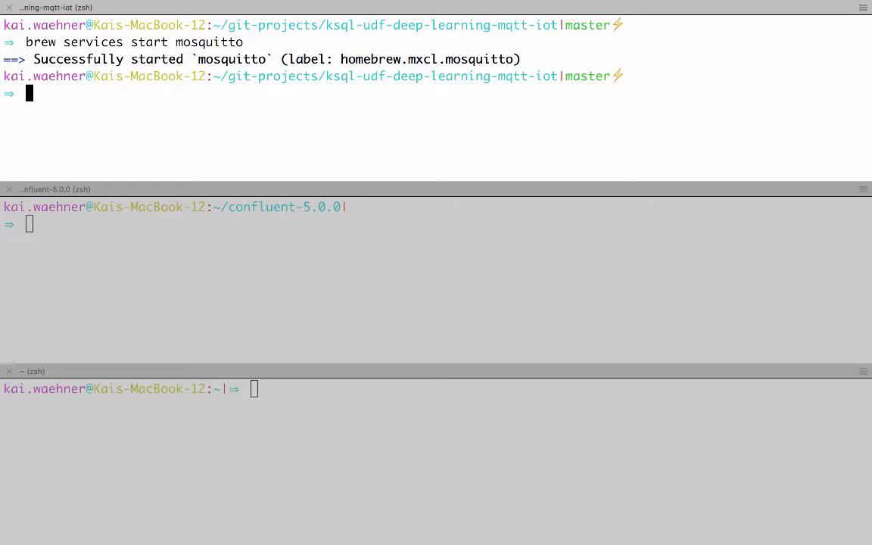
Run the confluent command to confirm all services from zookeeper to control-center are down
text(conlfuen)
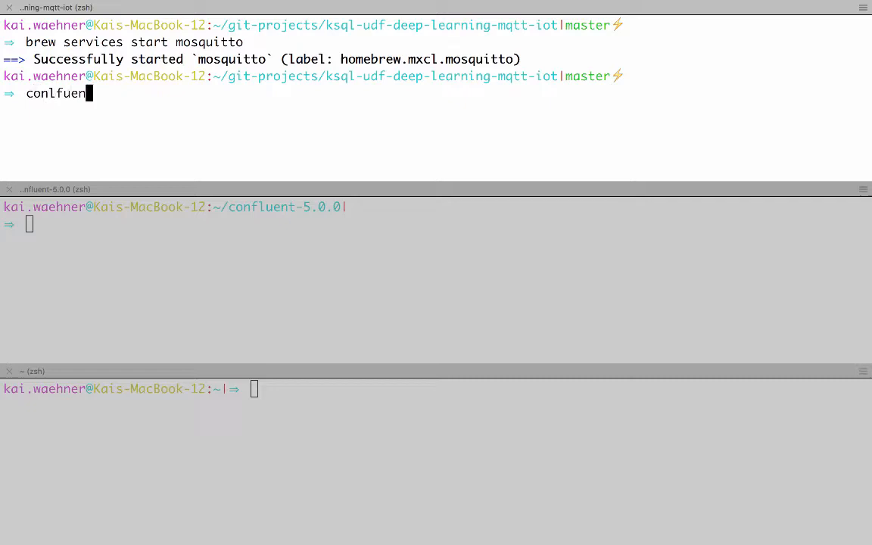
key(Return)
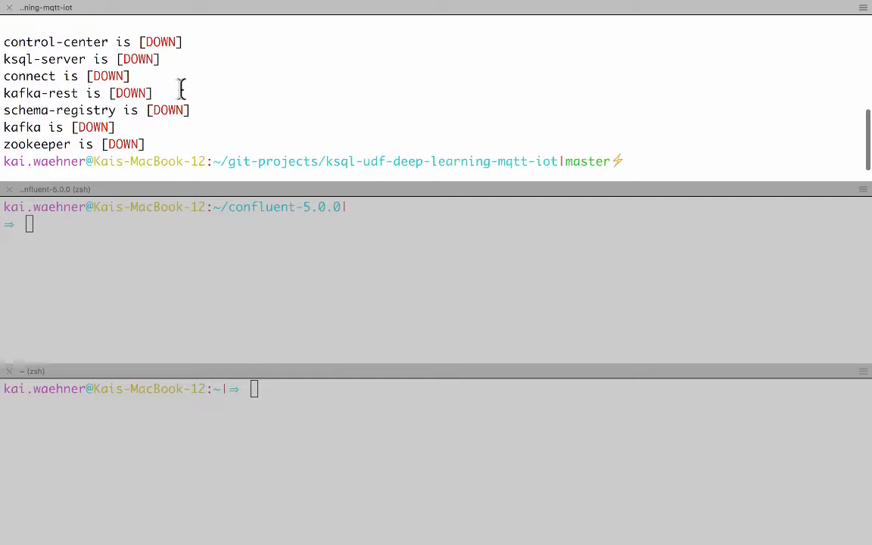
key(Return)
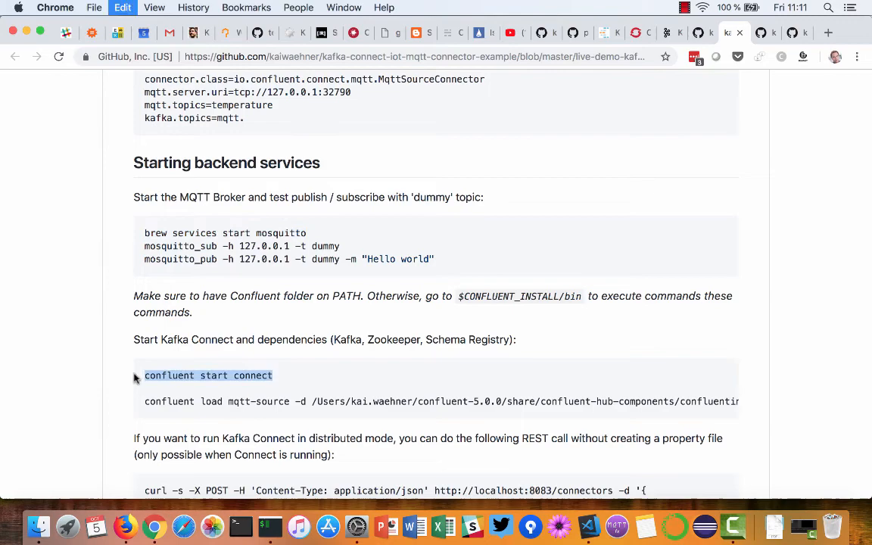
Read the guide through the mqtt-source connector REST call and its status check command
click(240, 525)
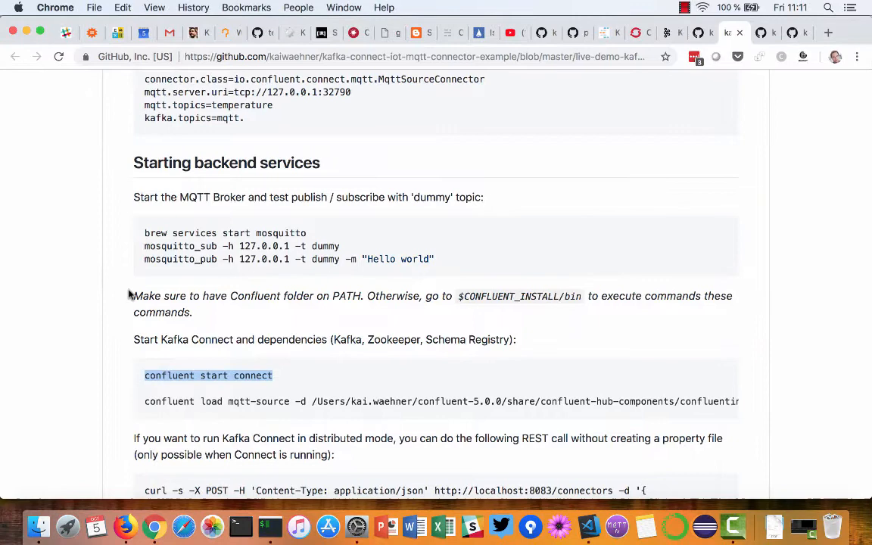
scroll(down, 3)
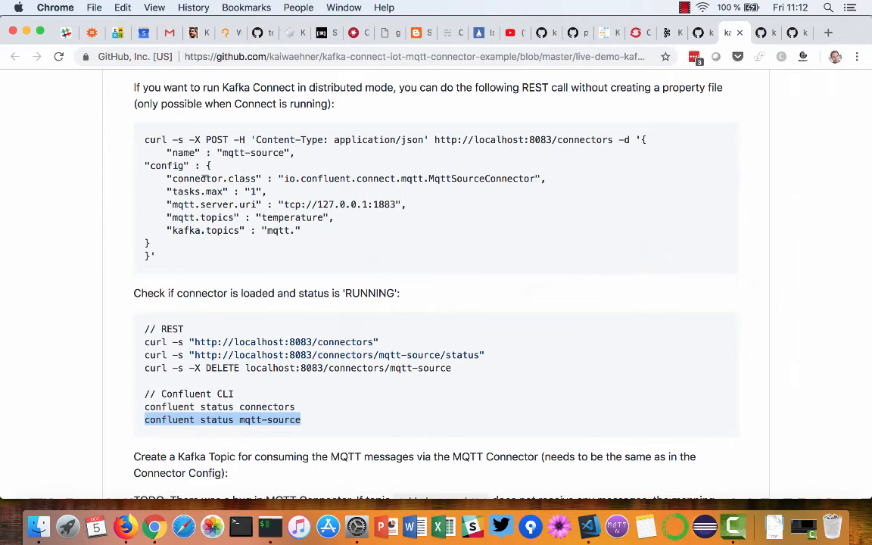
Locate the kafka-topics --create command for the mqtt.temperature topic in the guide
scroll(down, 3)
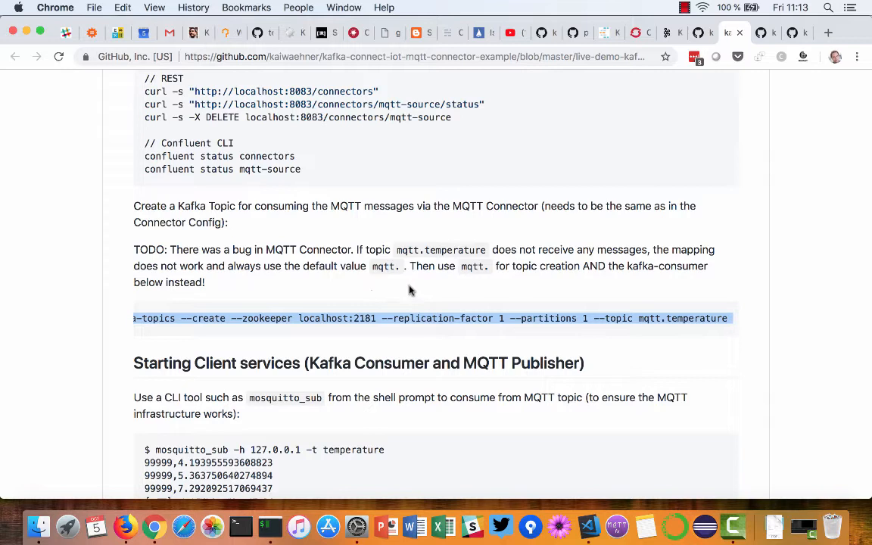
mouse_move(448, 295)
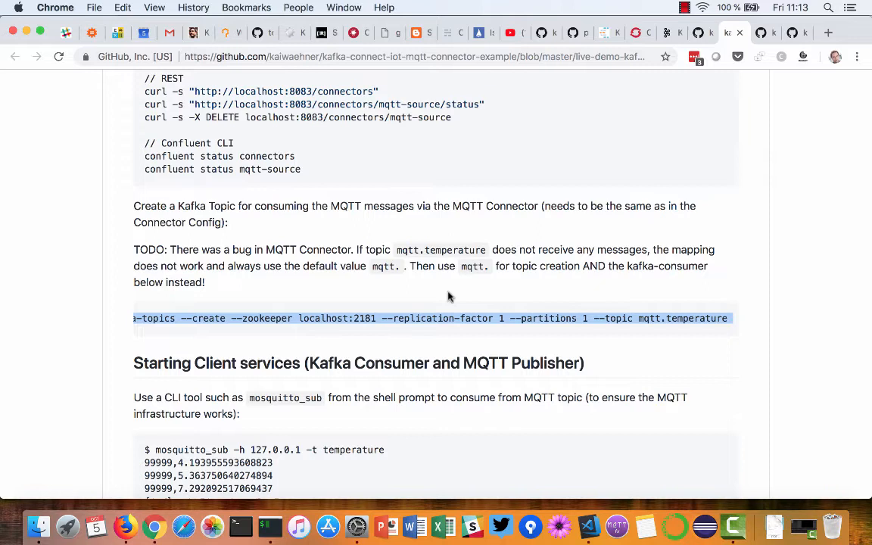
mouse_move(430, 286)
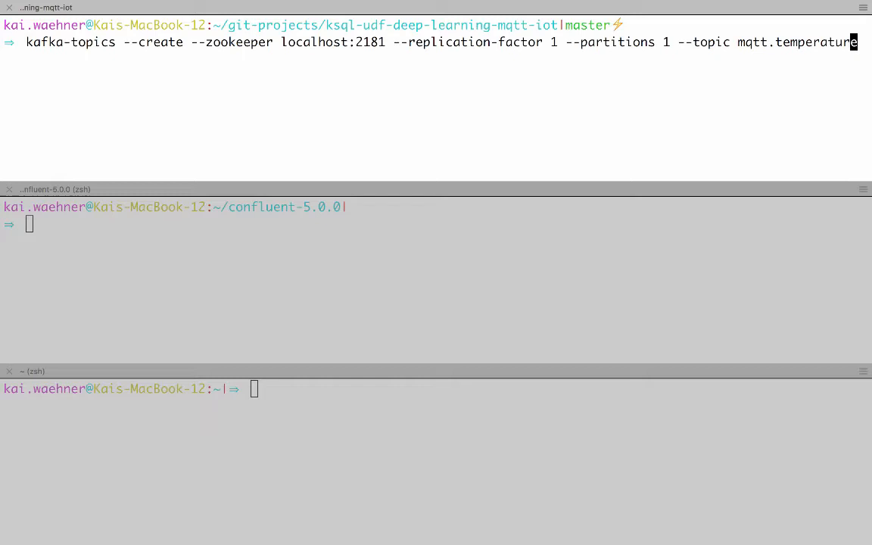
Create the Kafka topic mqtt.temperature with one partition and replication factor 1
key(Return)
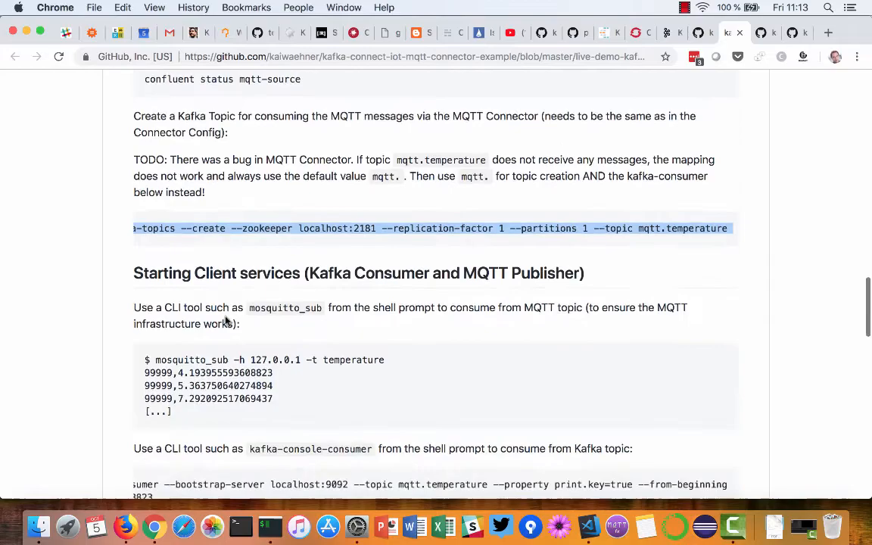
Go back from the live-demo guide to the repository README's architecture overview
scroll(up, 3)
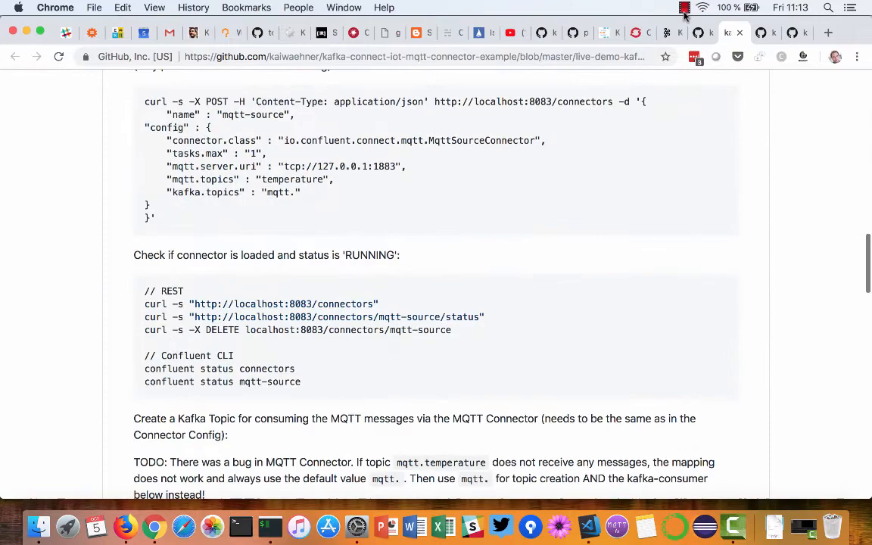
click(15, 56)
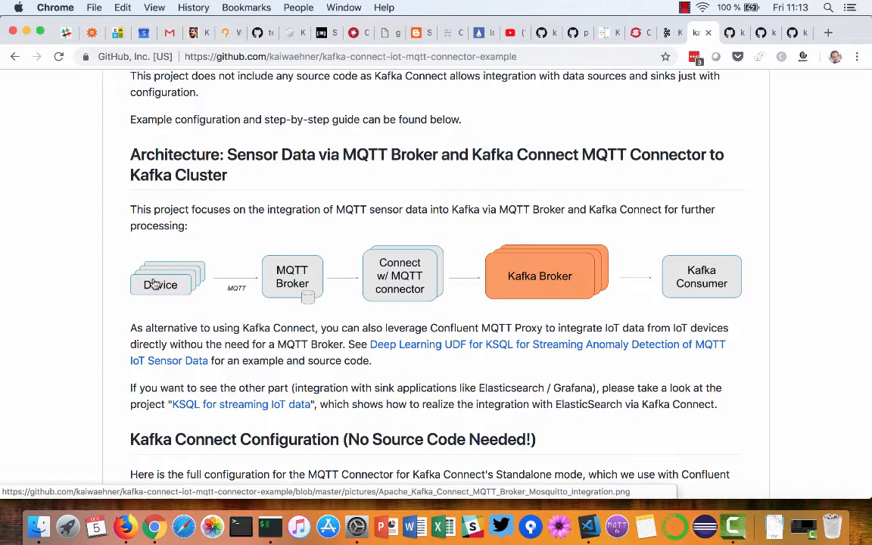
mouse_move(720, 97)
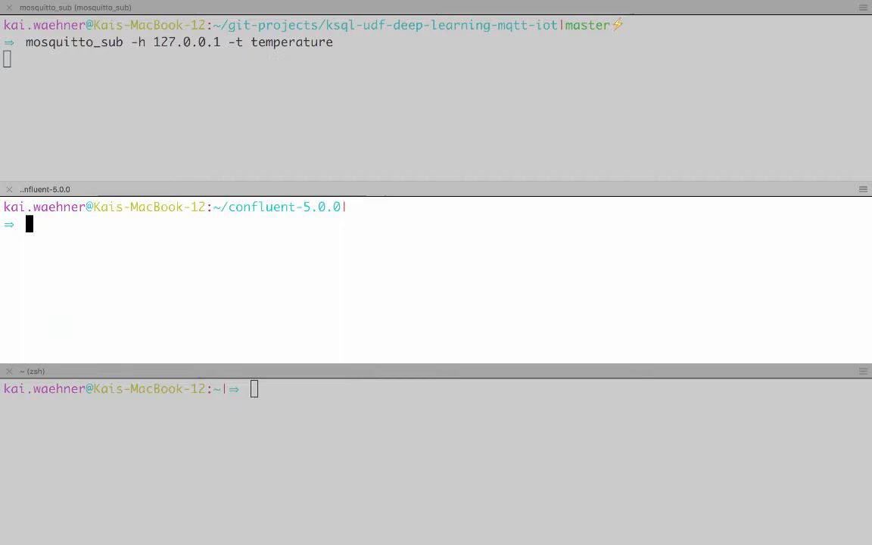
Start a kafka-console-consumer on topic mqtt.temperature at localhost:9092 and view the architecture diagram
text(kafka-console-consumer --bootstrap-server localhost:9092 --topic mqtt.temperature --property print.key=true --from-beginning)
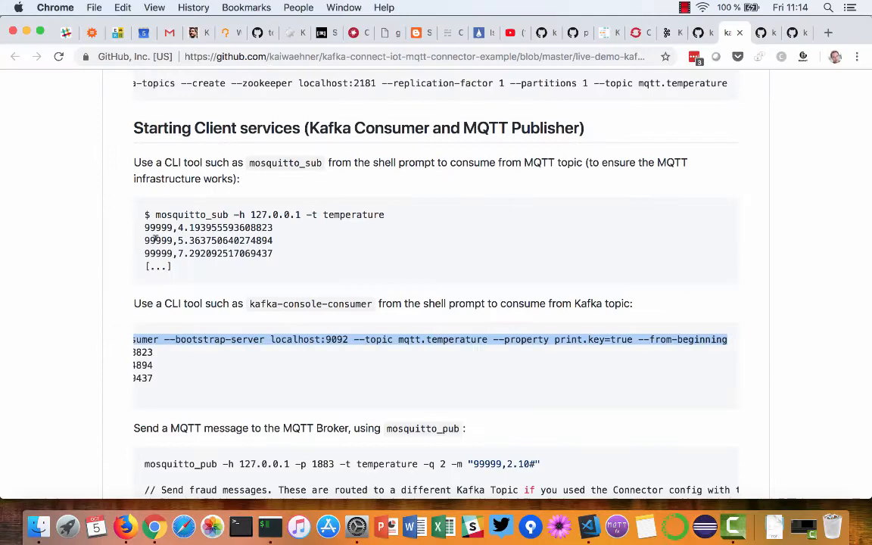
scroll(down, 3)
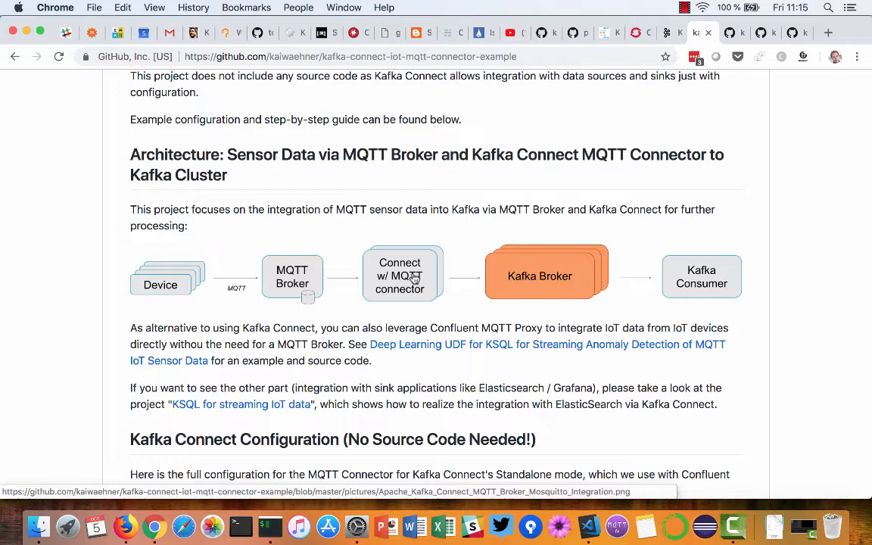
mouse_move(64, 236)
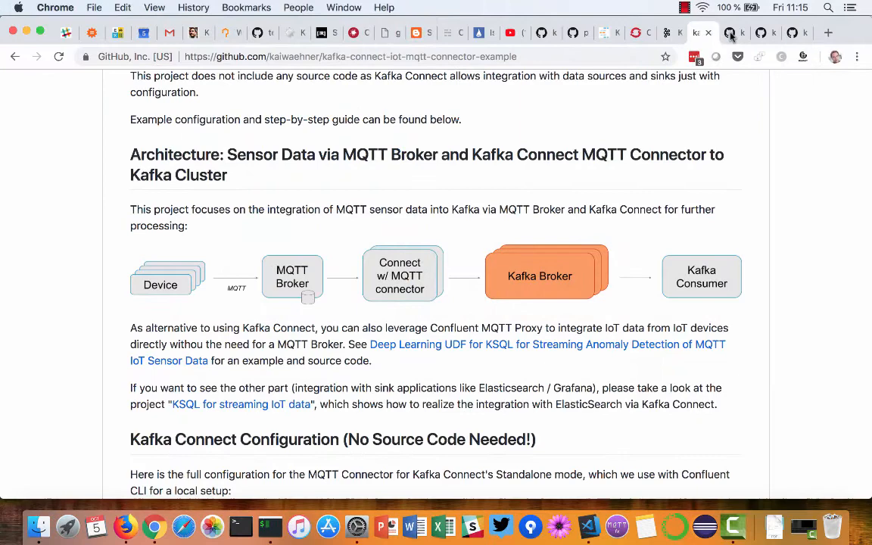
Switch to the terminals showing the test message 99999,2.10# in both the MQTT subscriber and Kafka consumer
click(733, 34)
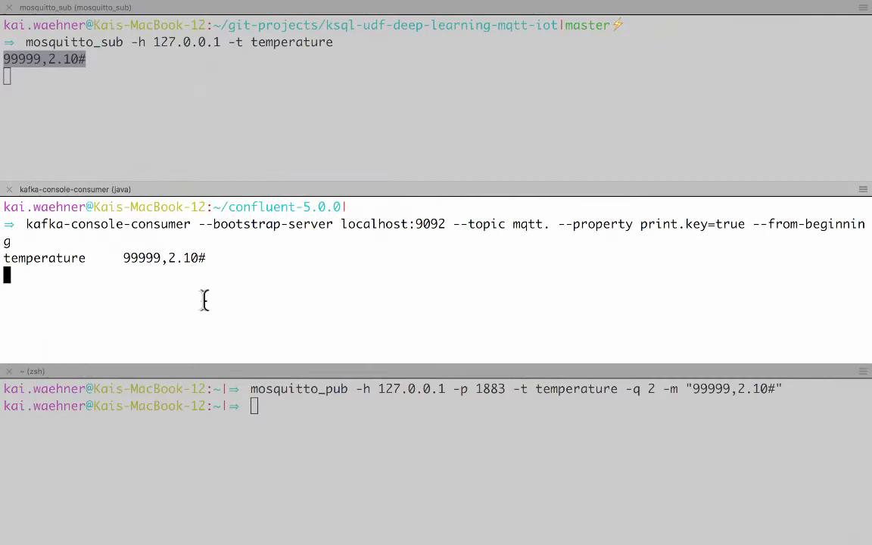
Stop the Mosquitto broker with brew services and stop Kafka Connect with 'confluent stop connect'
key(ctrl+c)
text(brew services stop mosquitto)
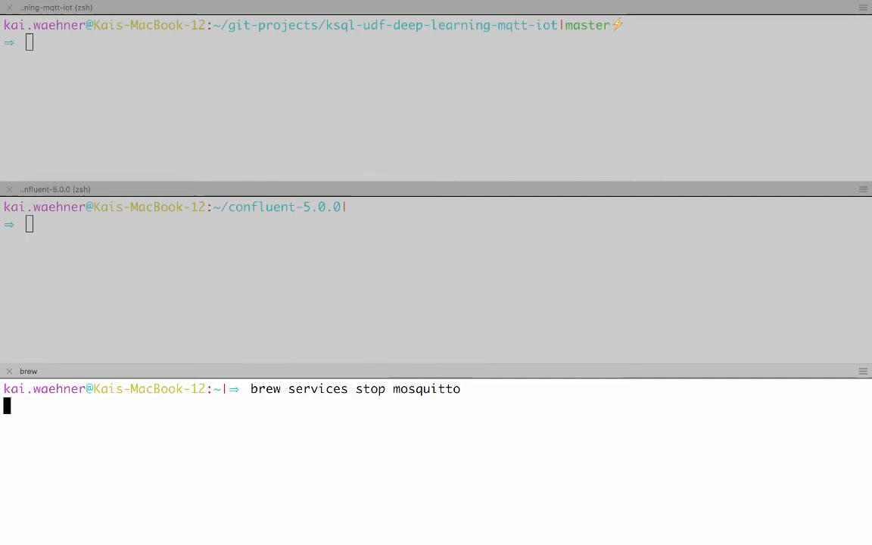
key(Return)
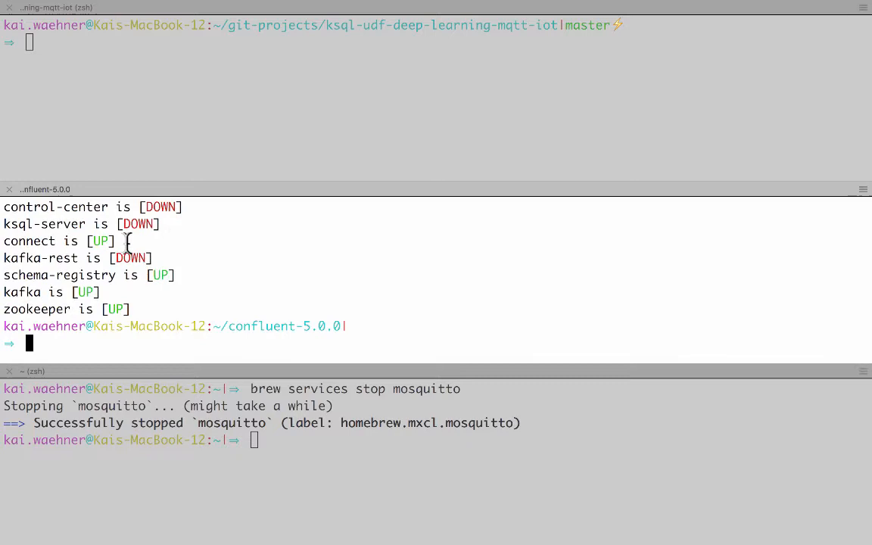
text(confluent stop conn)
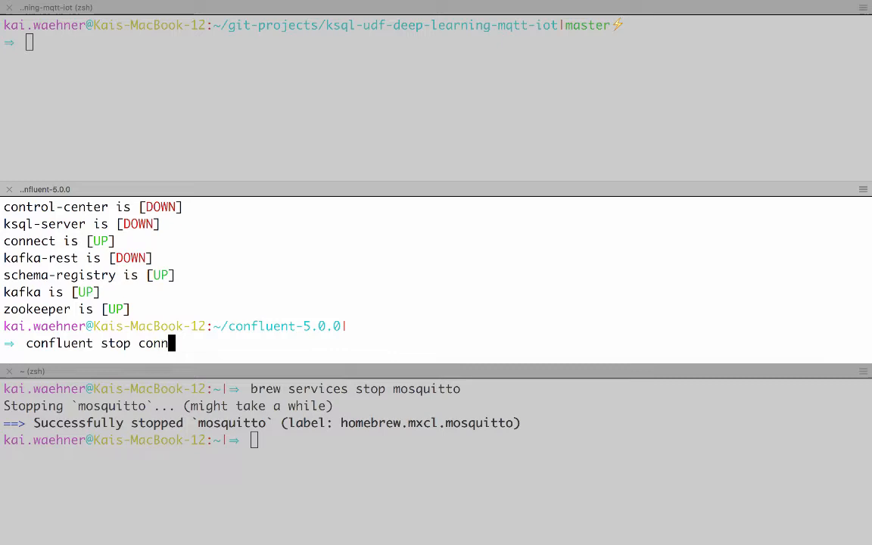
key(Return)
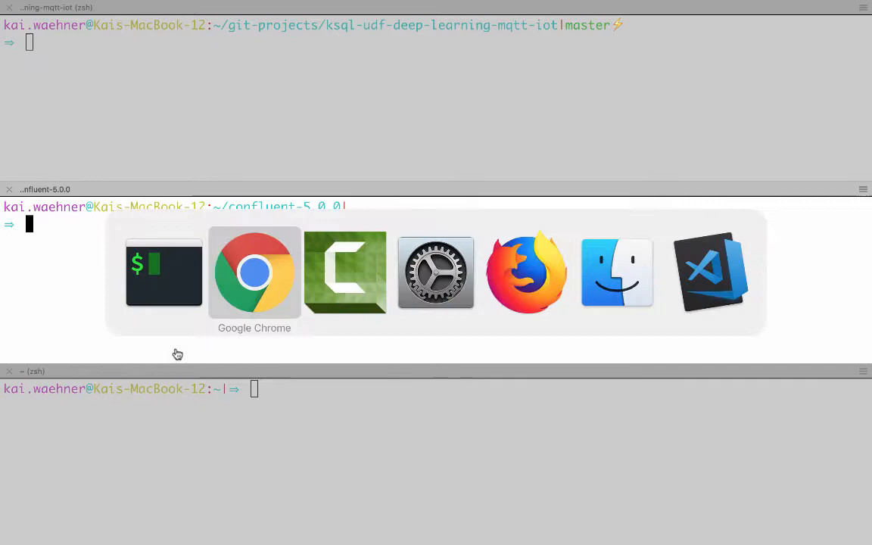
Return to Chrome and scroll the ksql-udf-deep-learning-mqtt-iot README through its connected-car and MQTT Proxy diagrams
click(254, 272)
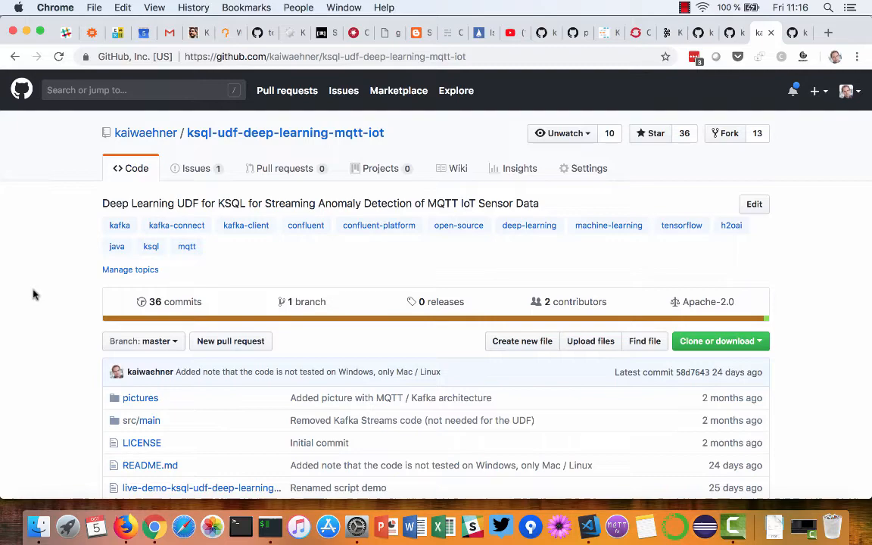
scroll(down, 3)
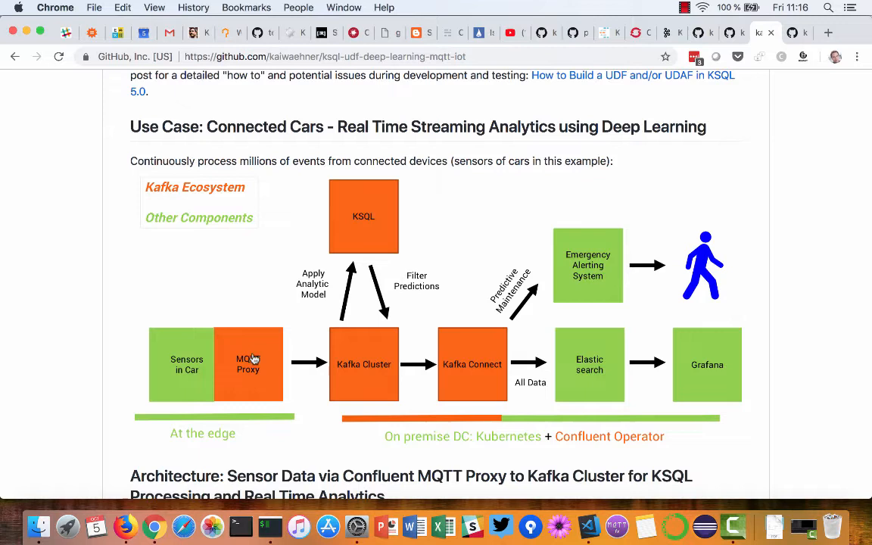
mouse_move(249, 363)
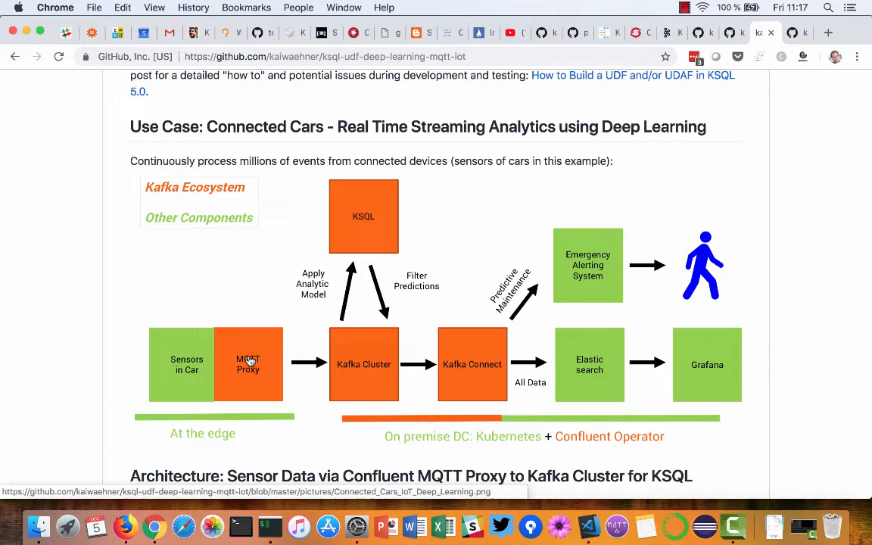
mouse_move(254, 308)
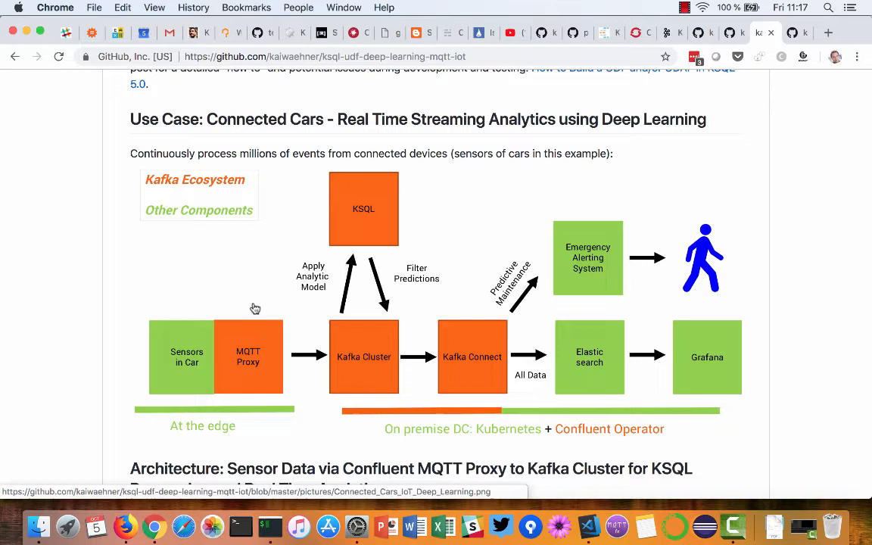
mouse_move(336, 264)
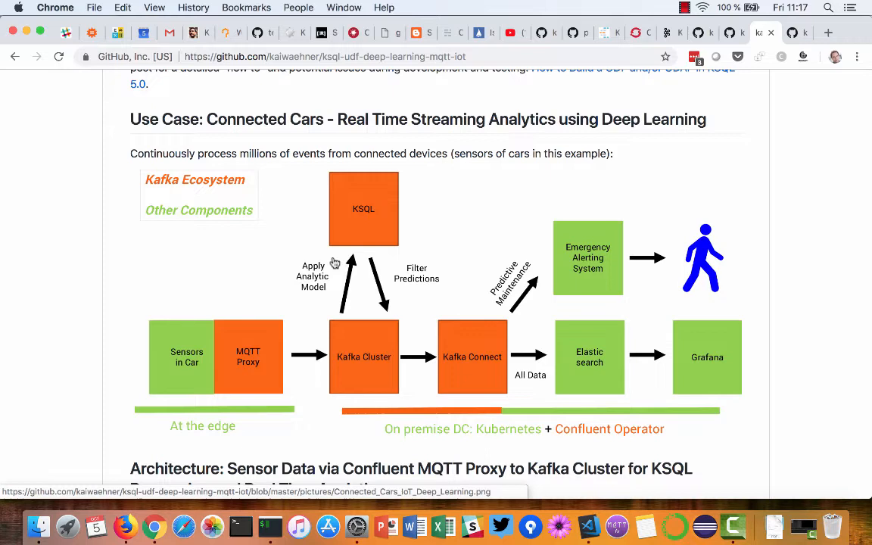
mouse_move(248, 327)
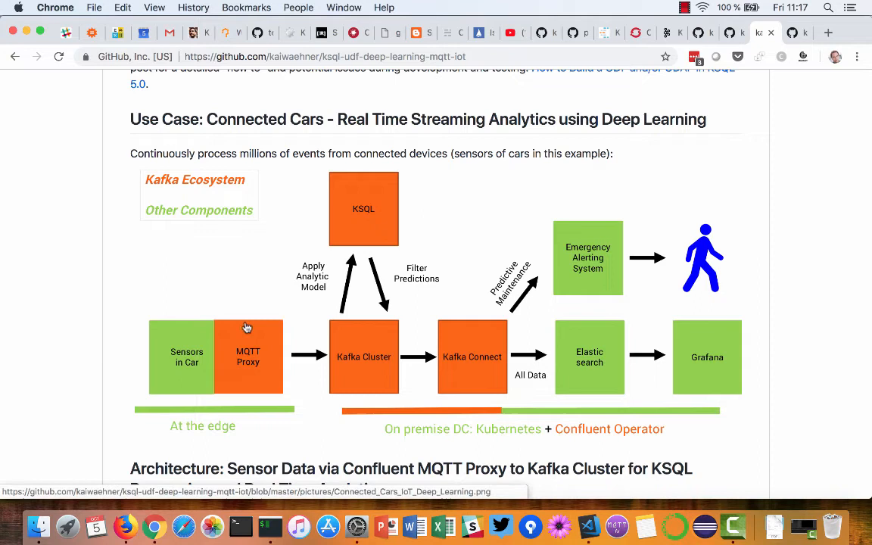
mouse_move(365, 221)
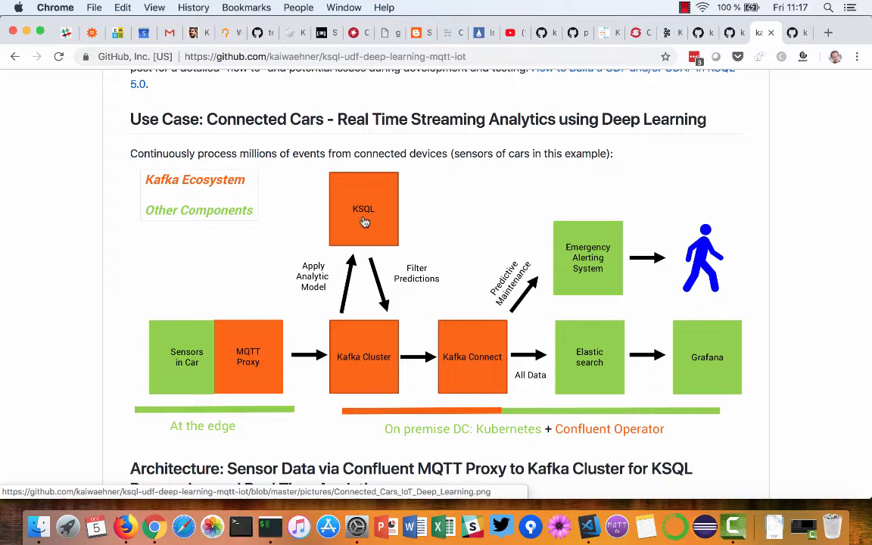
mouse_move(85, 324)
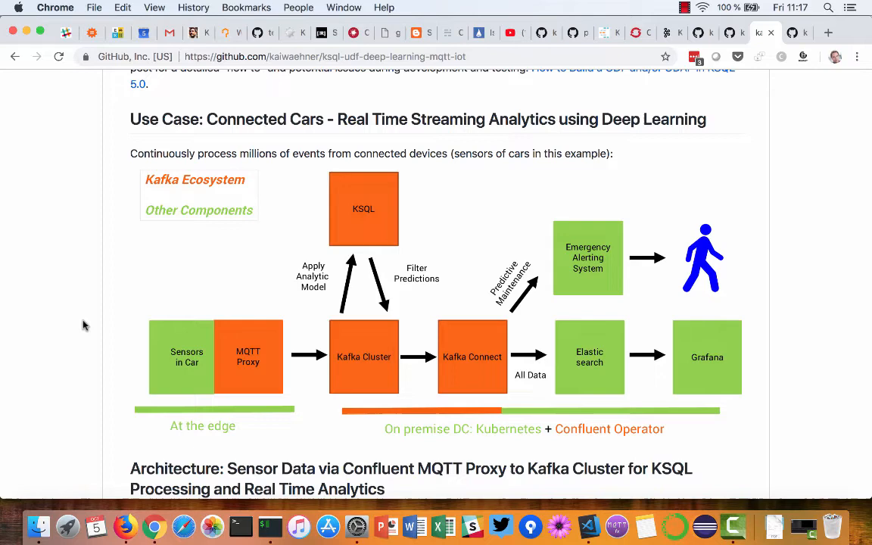
scroll(down, 3)
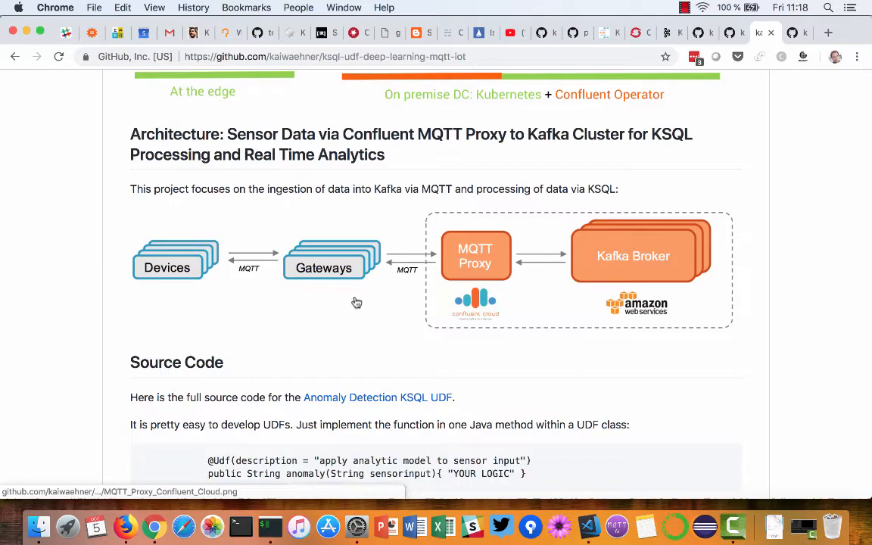
Read the live-demo guide, grab its kafka-topics --create command and take it over to the terminal
scroll(down, 3)
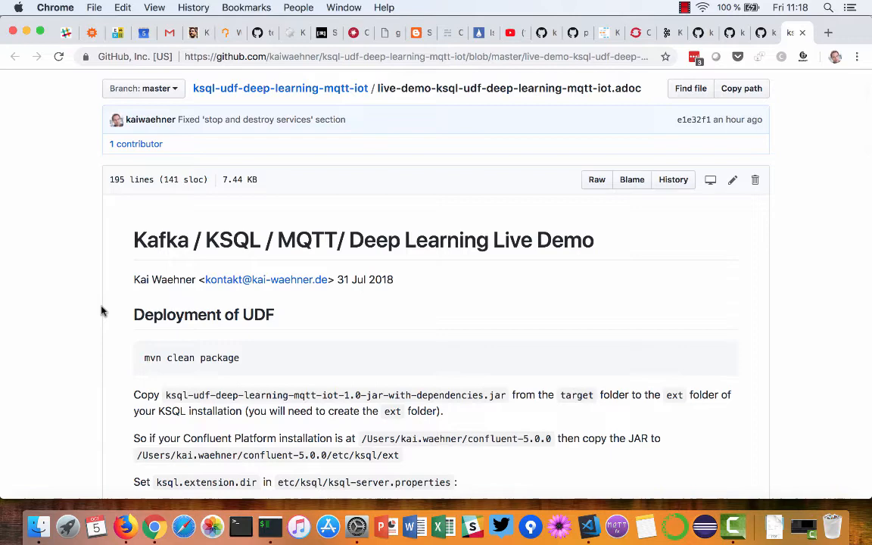
scroll(down, 3)
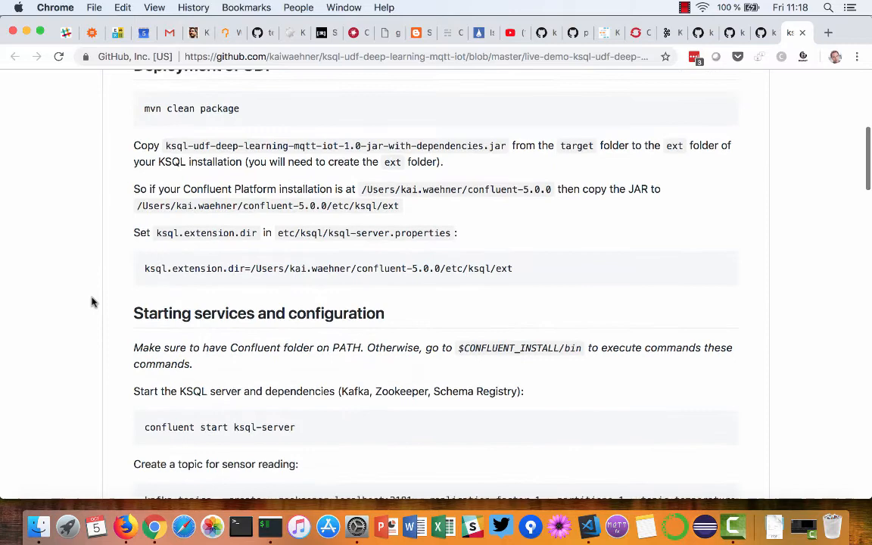
scroll(down, 3)
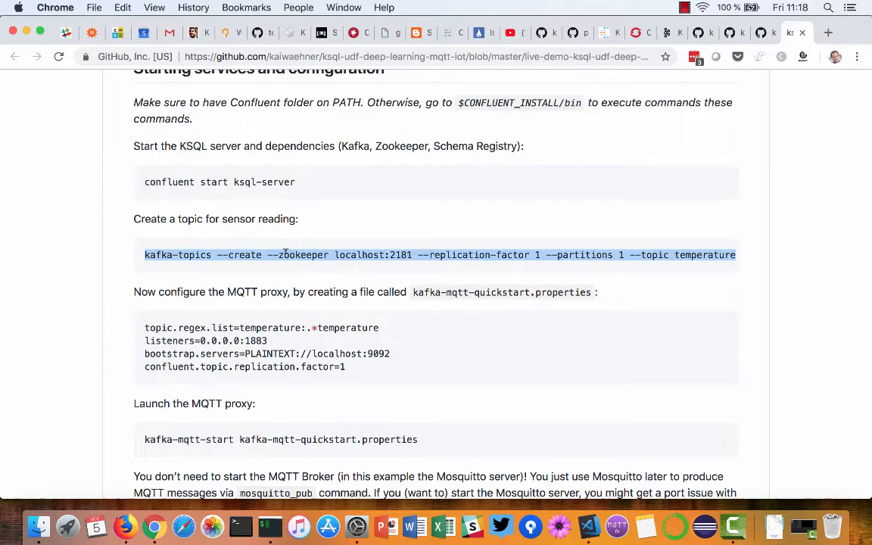
click(239, 525)
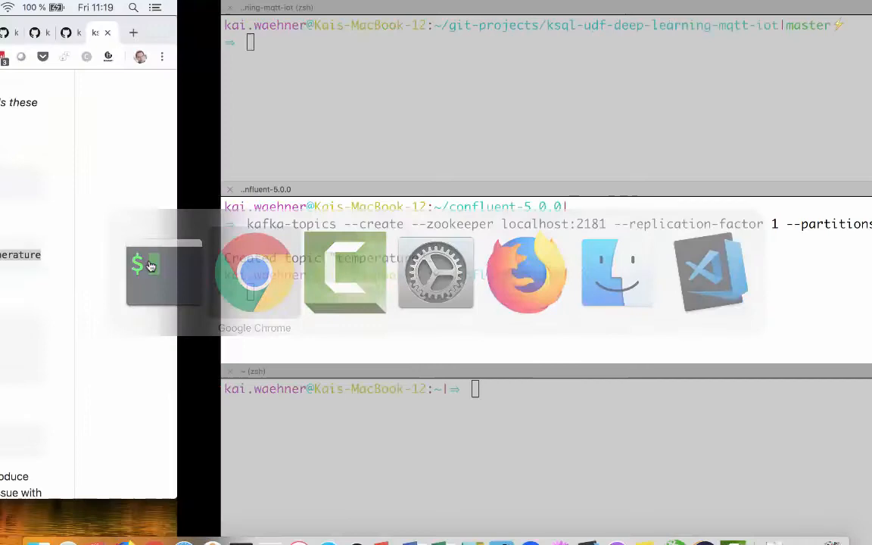
click(254, 273)
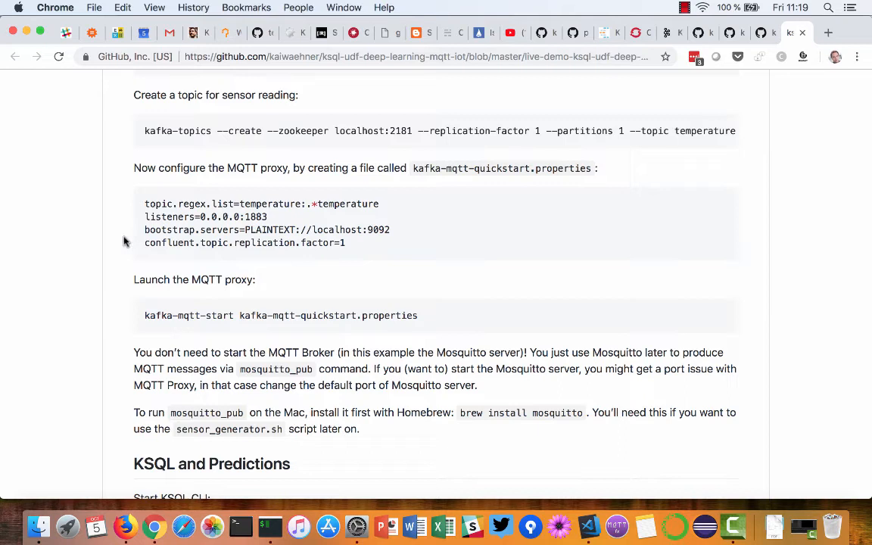
Pick out the MQTT proxy properties file name in the guide before returning to iTerm
double_click(269, 202)
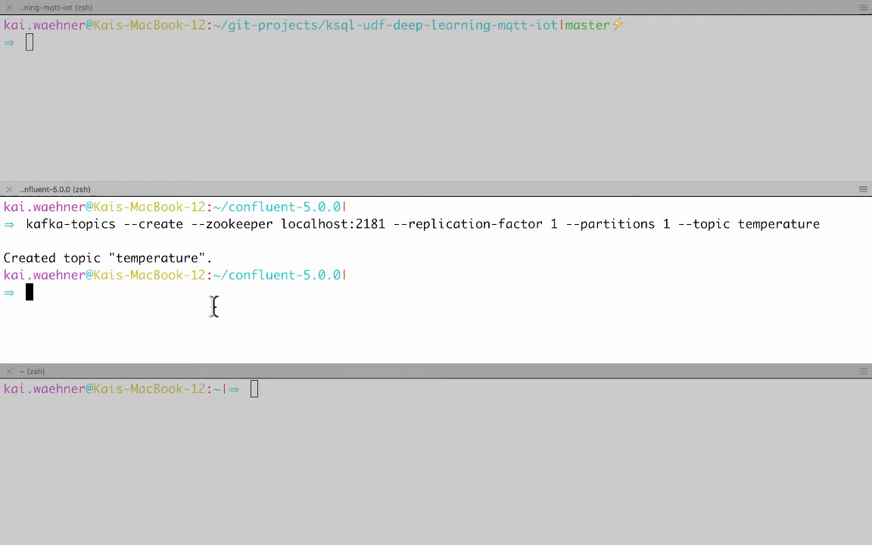
List the Confluent folder, cat kafka-mqtt-quickstart.properties, then clear the pane
key(Return)
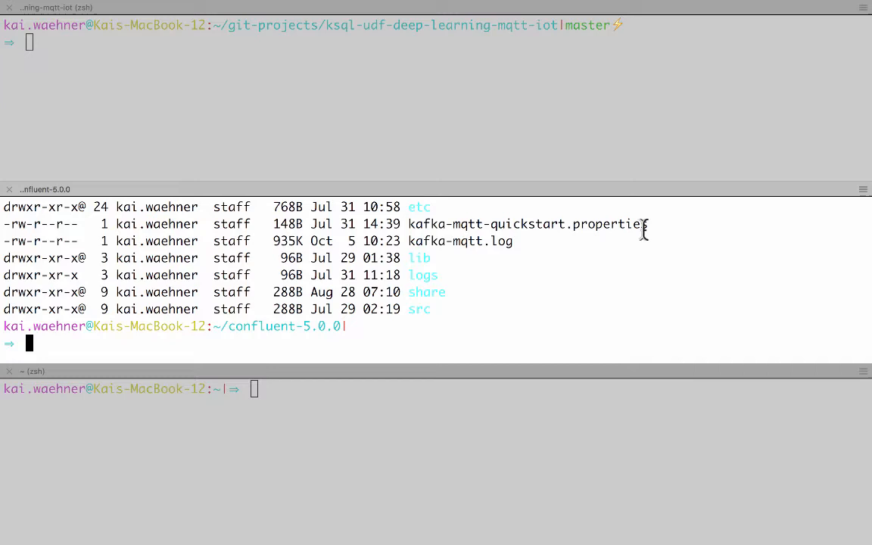
text(cat kafka-mqtt-quickstart.properties)
text(clear)
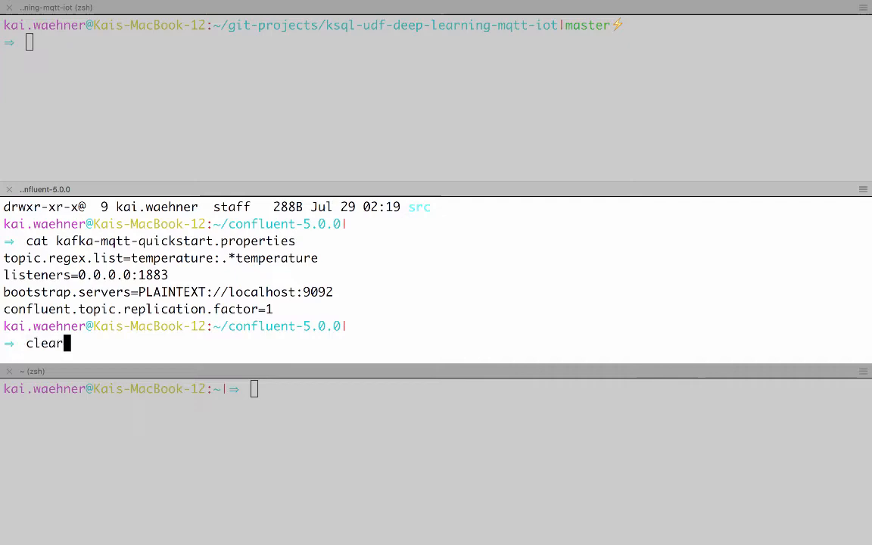
key(Return)
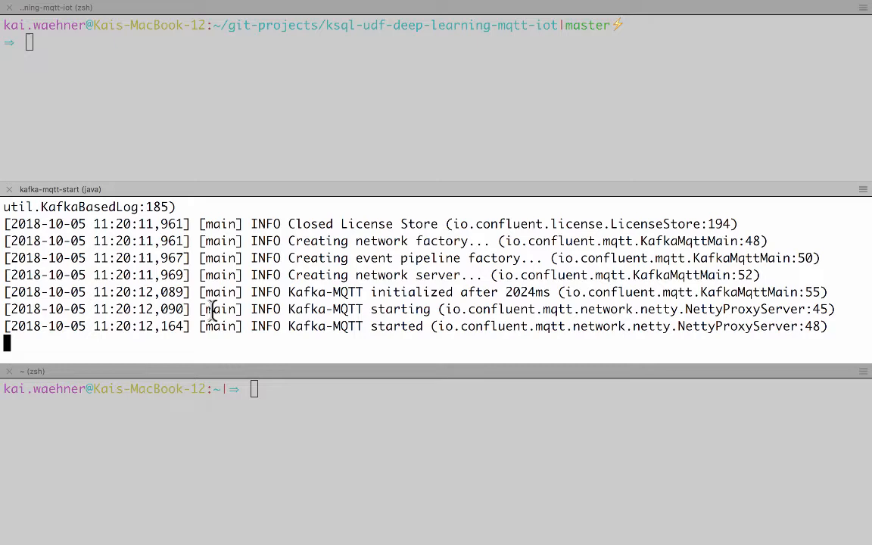
mouse_move(169, 284)
text(LIST FUNCTIONS;)
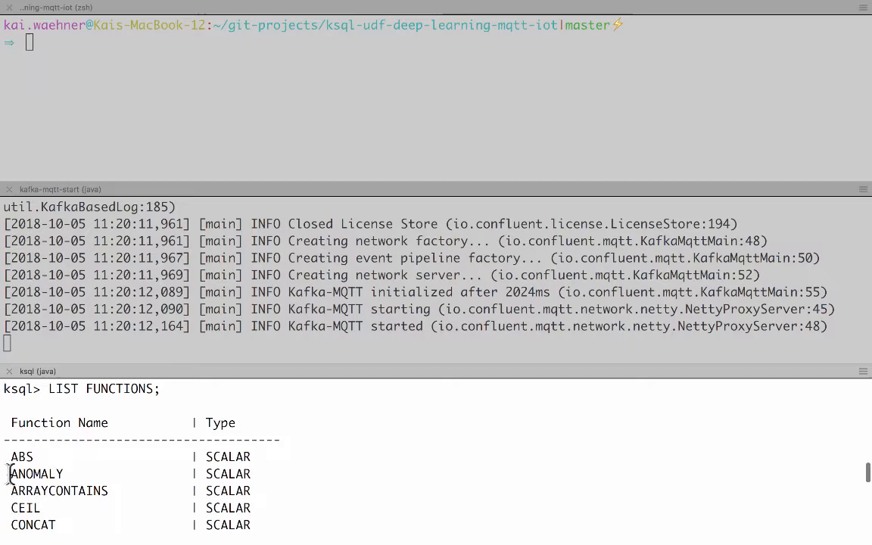
Highlight ANOMALY in the LIST FUNCTIONS output of the KSQL shell
double_click(36, 472)
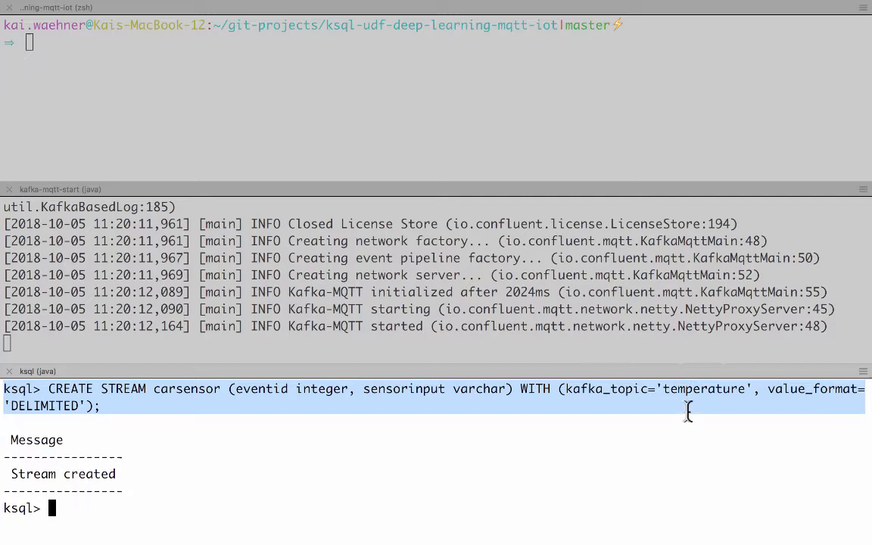
mouse_move(187, 394)
text(SELECT EVENTID, ANOMALY(SENSORINPUT) FROM CARSENSOR;)
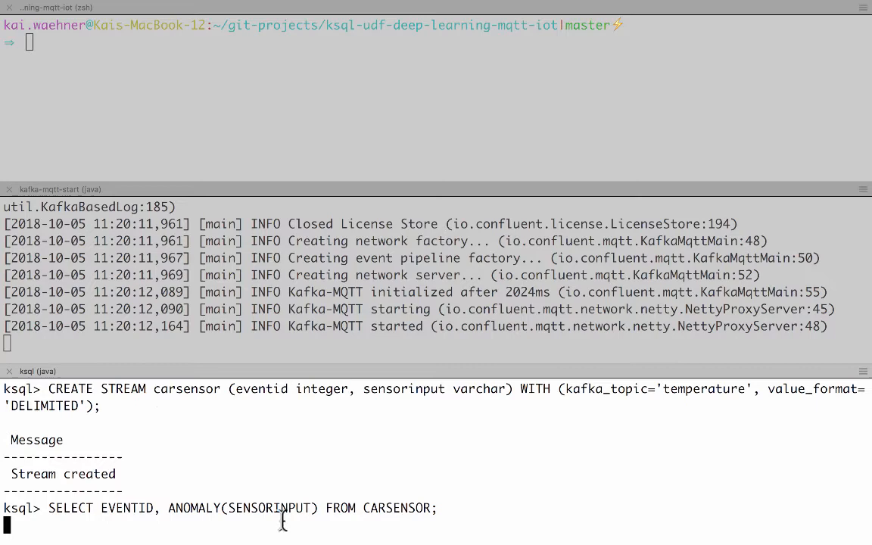
Run the continuous SELECT EVENTID, ANOMALY(SENSORINPUT) FROM CARSENSOR query
double_click(395, 508)
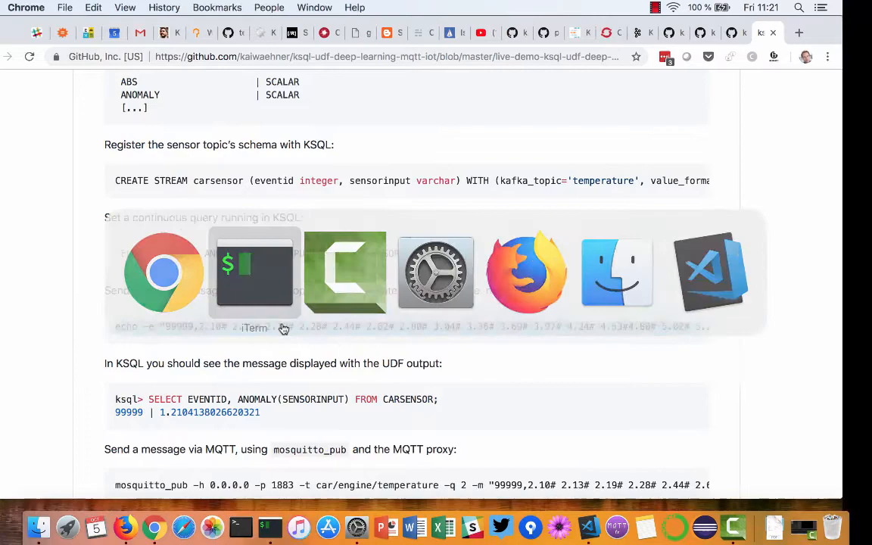
Send the sensor readings via kafkacat to the temperature topic, yielding score 1.2104138026620321 for 99999
click(254, 272)
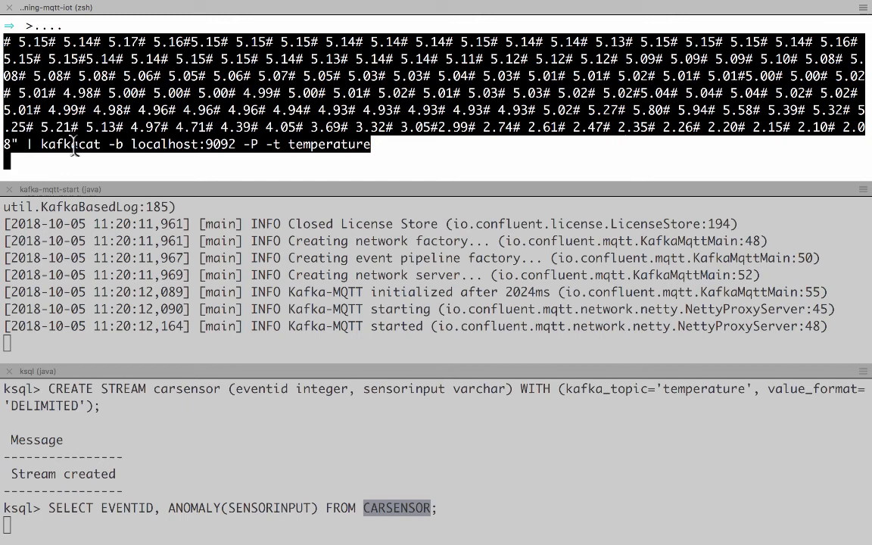
double_click(71, 145)
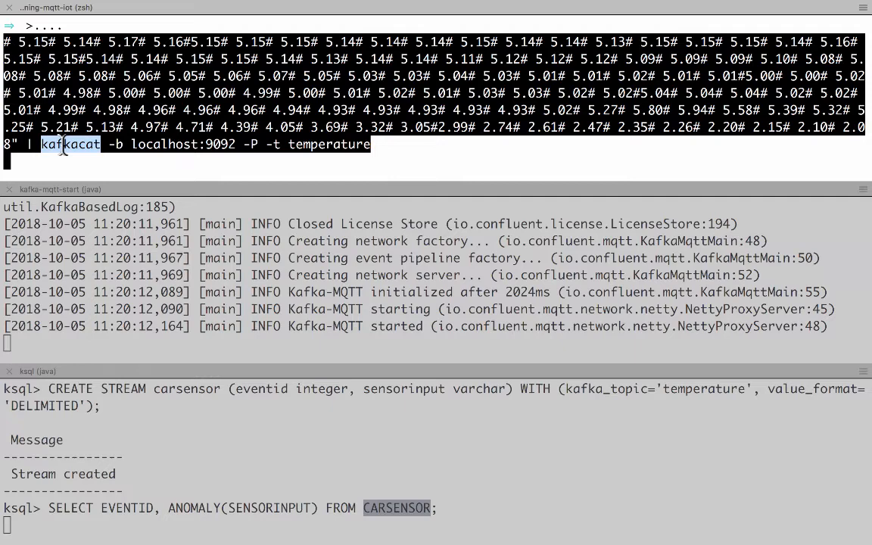
mouse_move(287, 160)
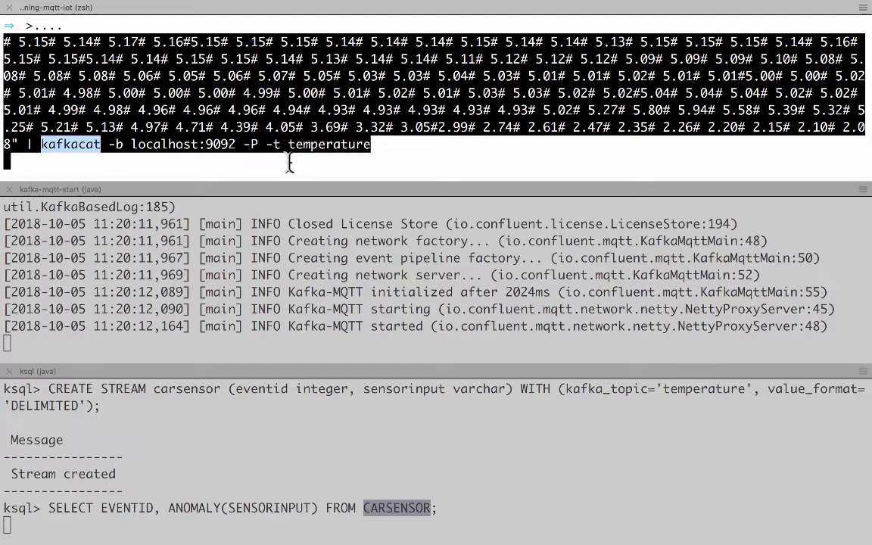
double_click(330, 145)
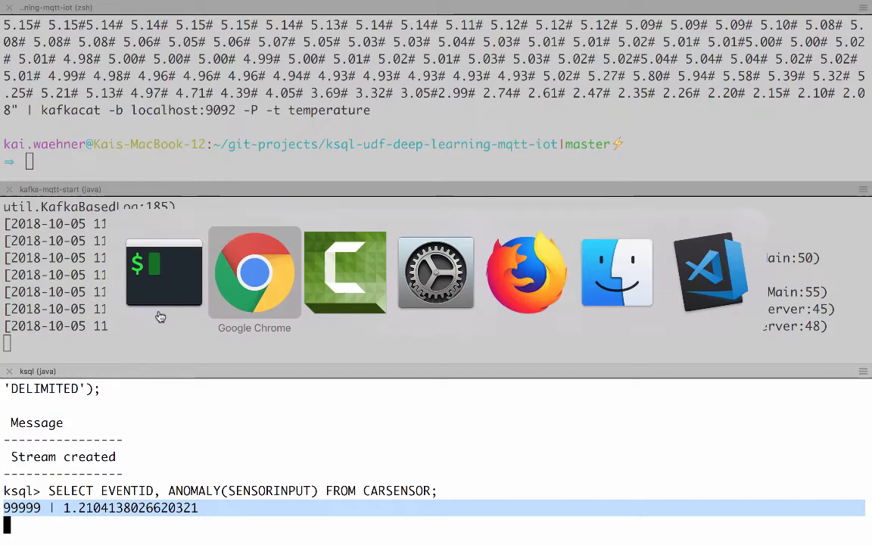
Recall the kafkacat producer command to compose a fresh batch of sensor values
click(255, 272)
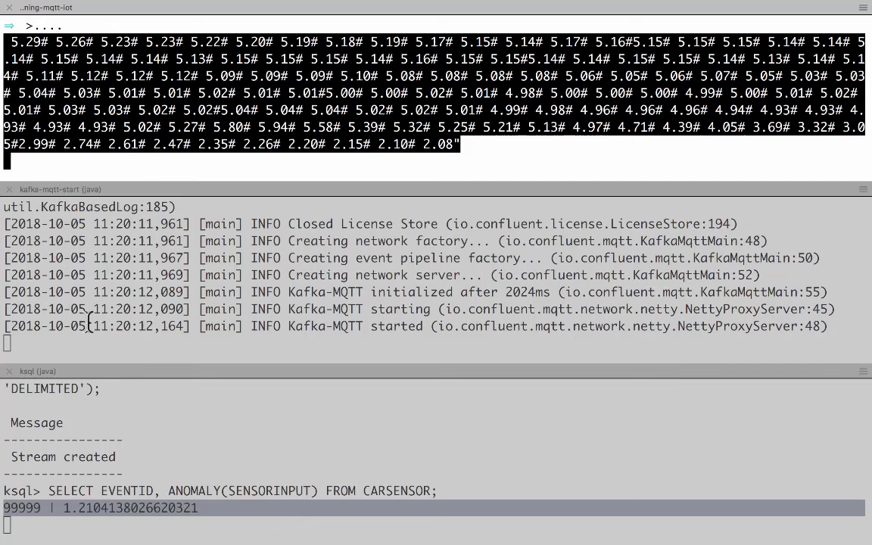
mouse_move(301, 276)
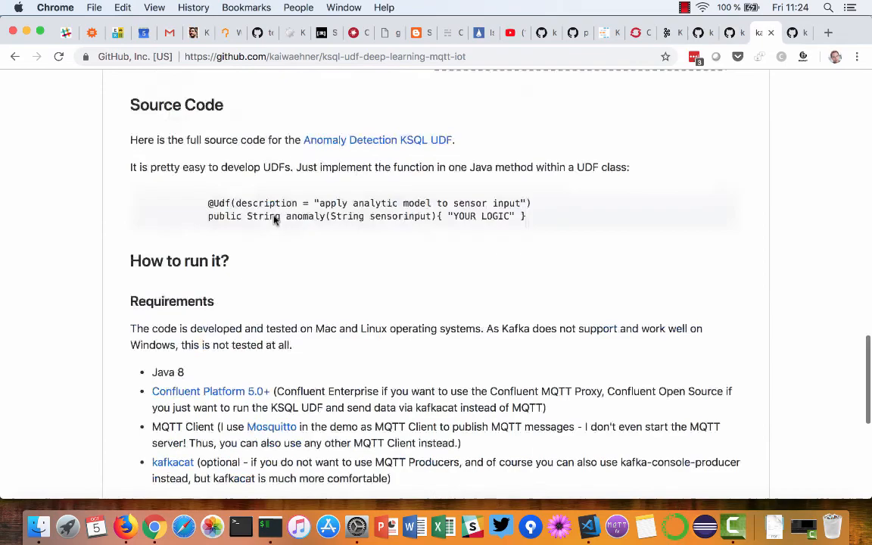
Scroll the README up to the connected-cars streaming analytics architecture diagram
scroll(up, 3)
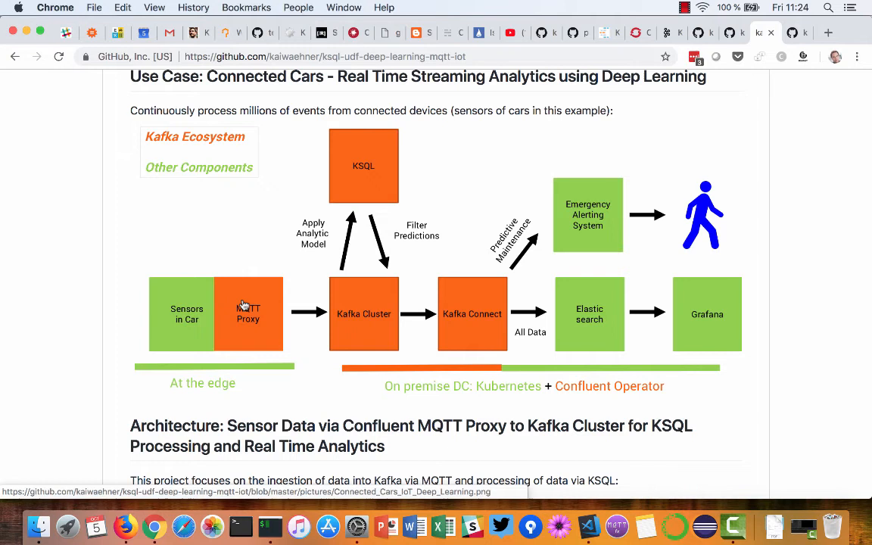
mouse_move(370, 317)
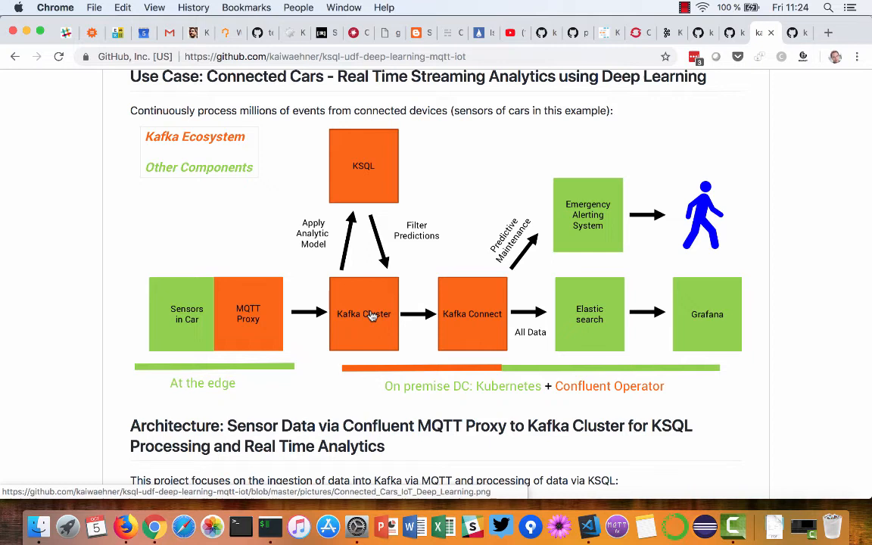
mouse_move(427, 311)
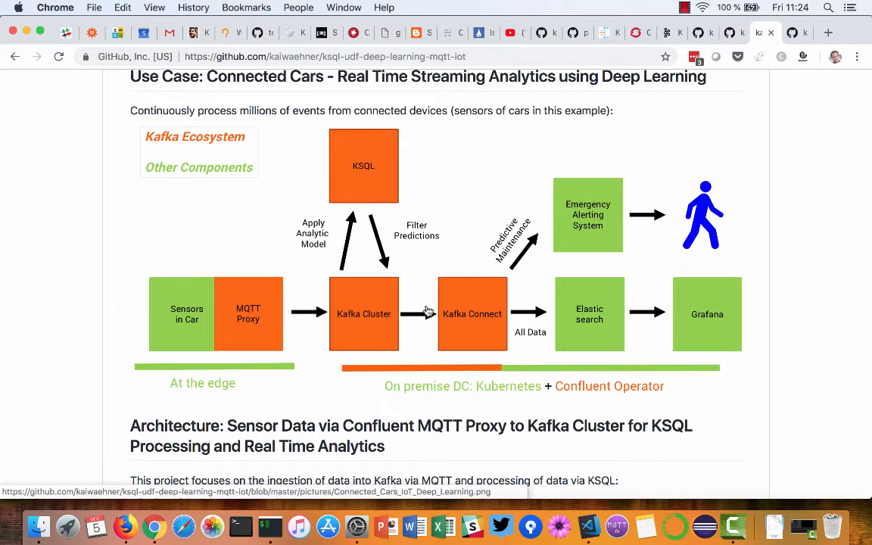
mouse_move(517, 288)
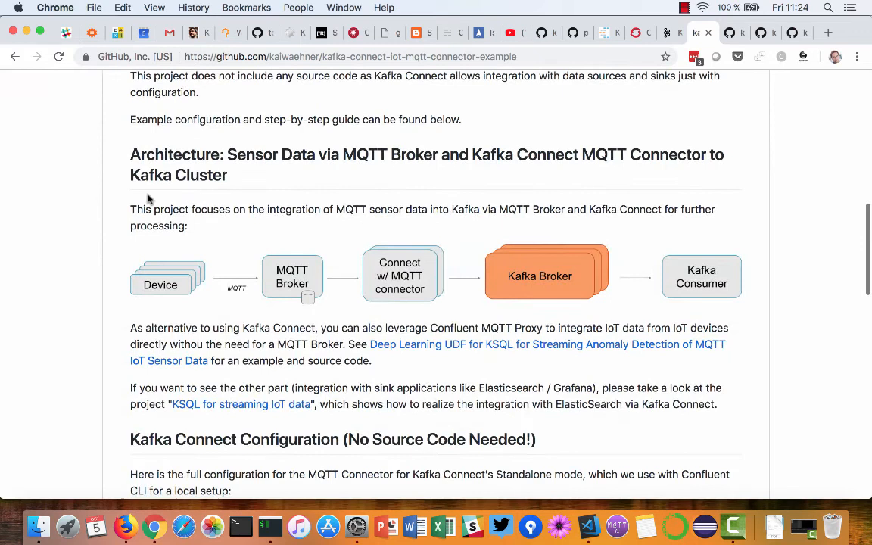
mouse_move(400, 275)
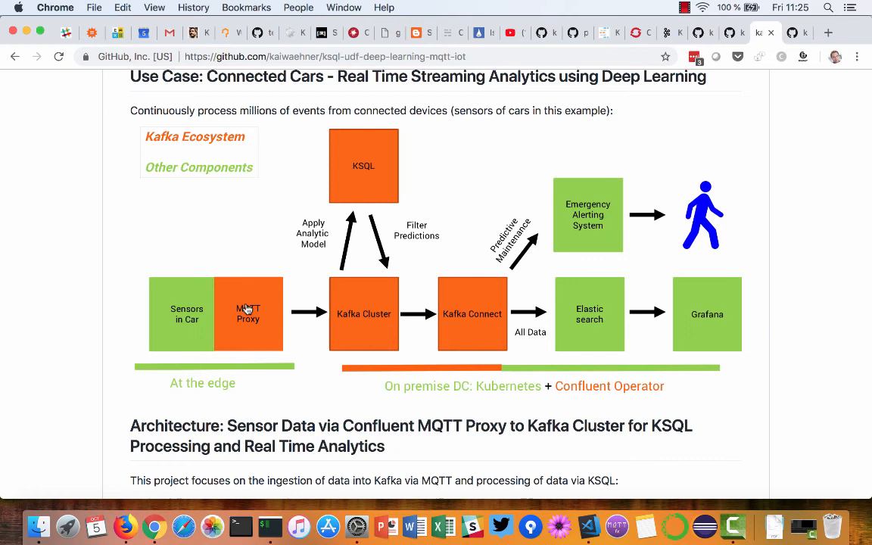
mouse_move(97, 327)
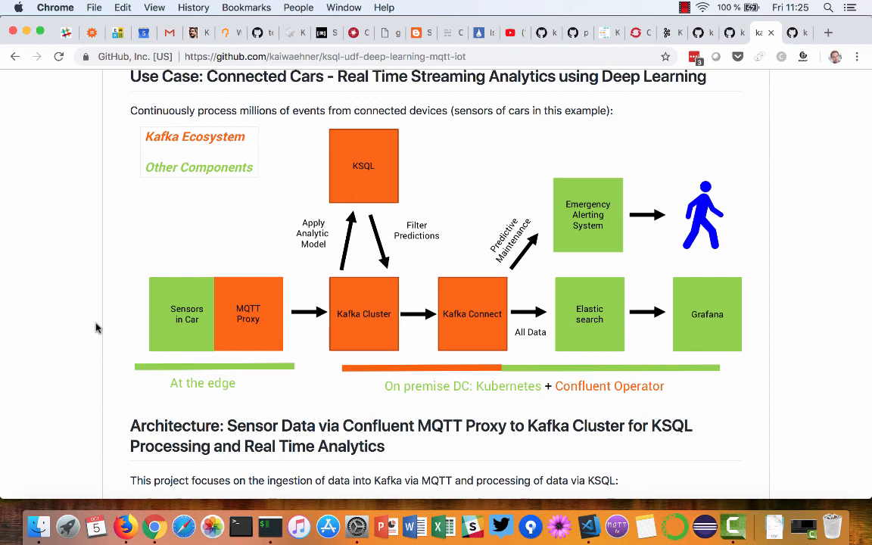